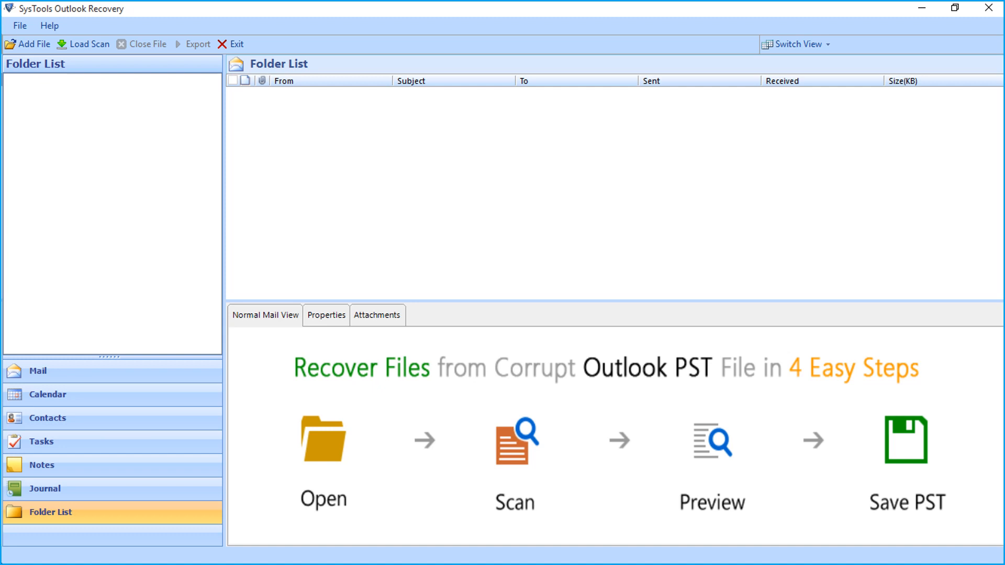
# - Open the Add File dialog from the toolbar to add a PST file
pyautogui.click(28, 43)
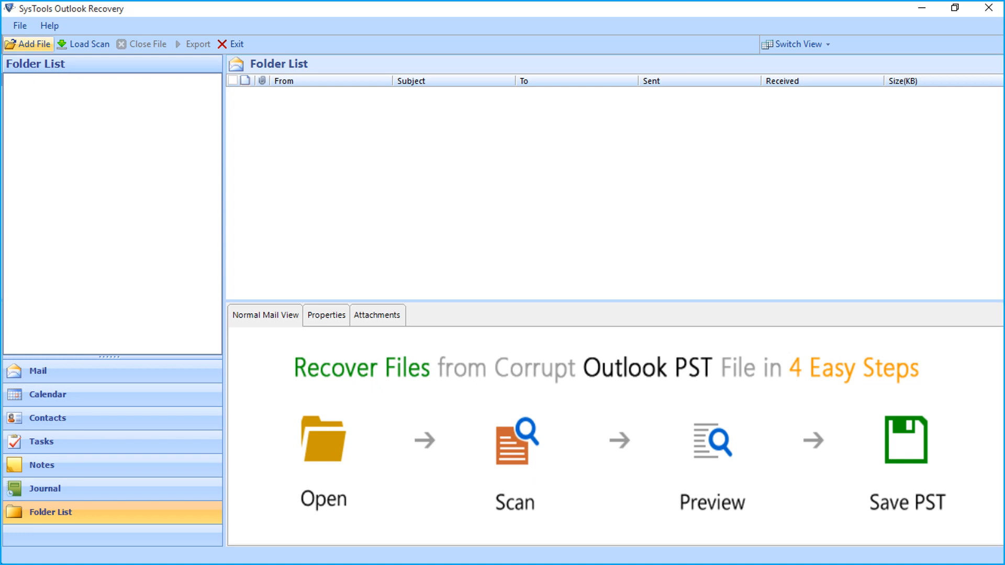
pyautogui.click(28, 44)
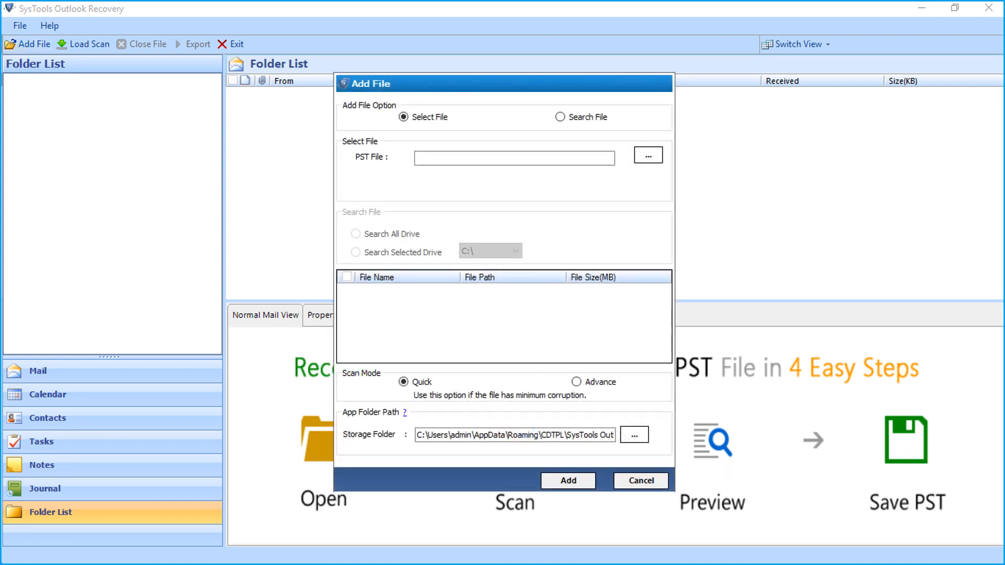
# - Set the file search to Search Selected Drive on E:\ with Advance scan mode
pyautogui.click(576, 117)
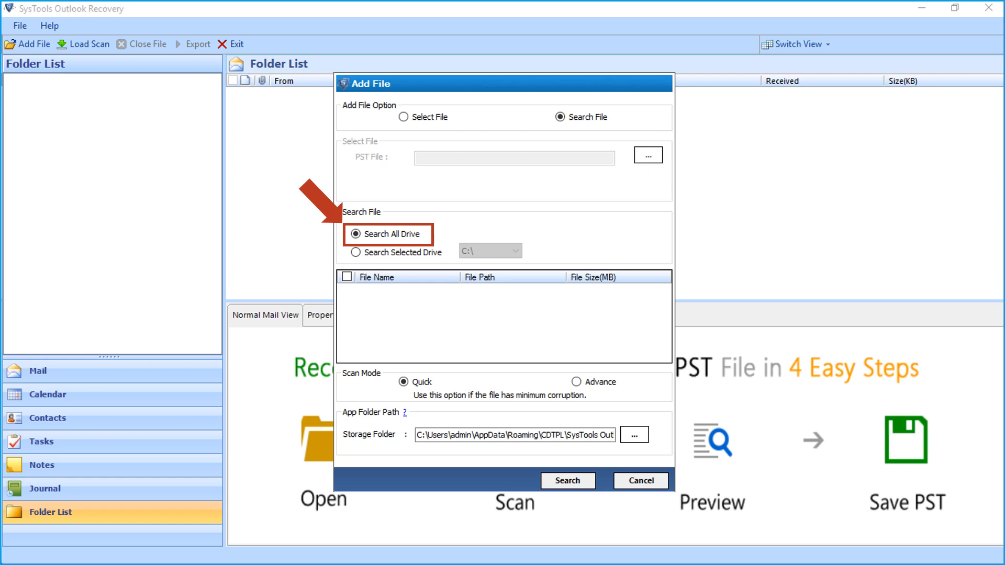
pyautogui.click(356, 252)
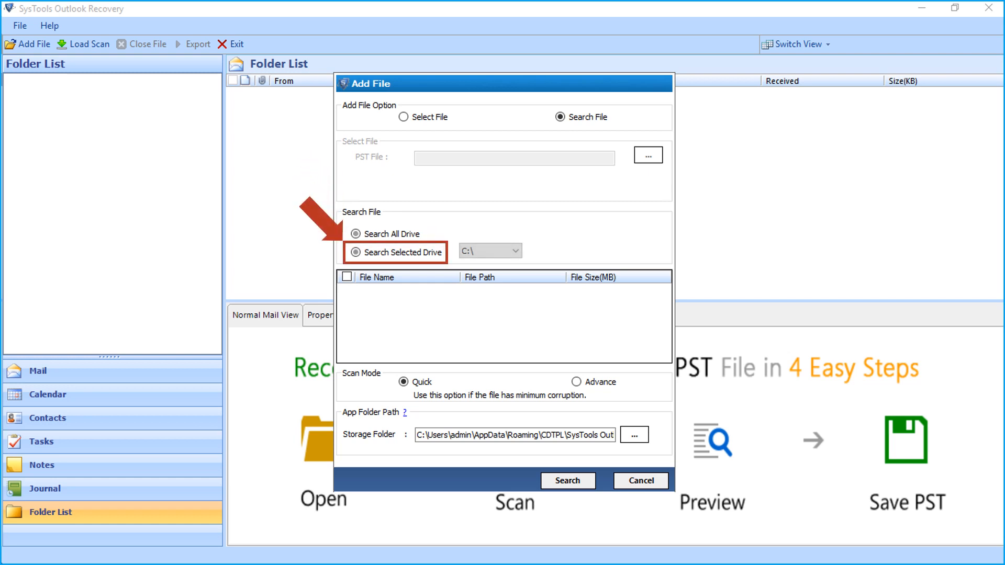
pyautogui.click(356, 252)
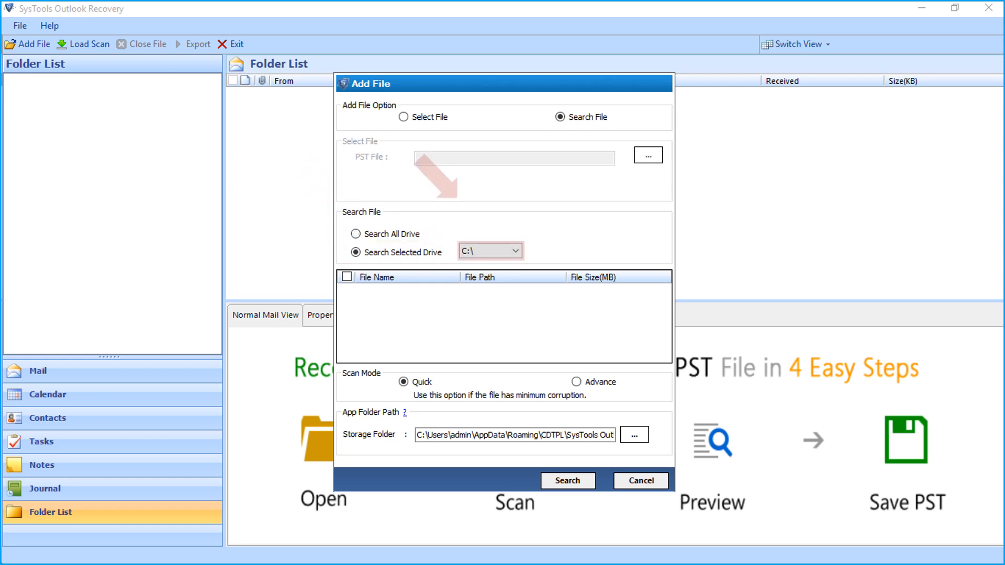
pyautogui.click(520, 250)
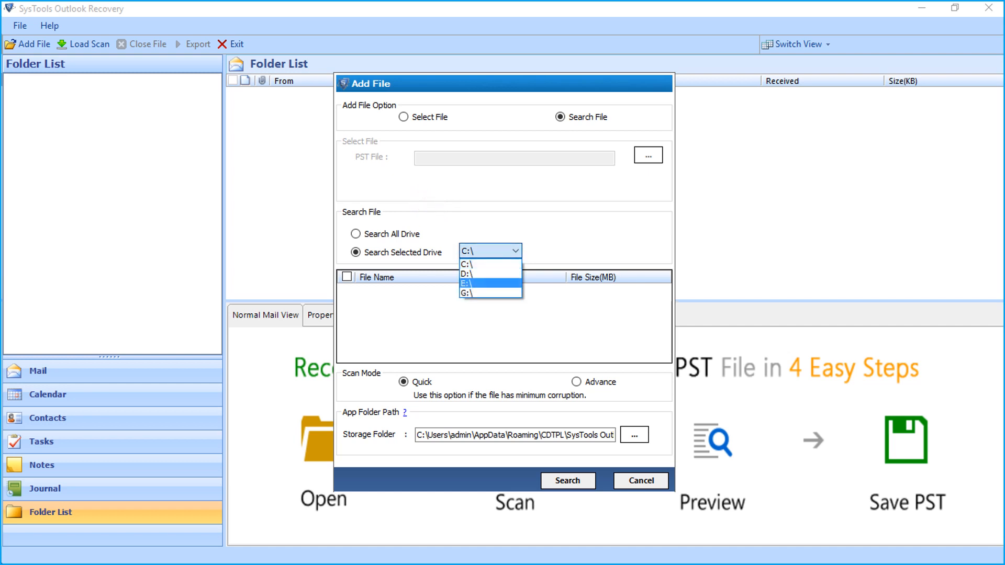
pyautogui.click(491, 283)
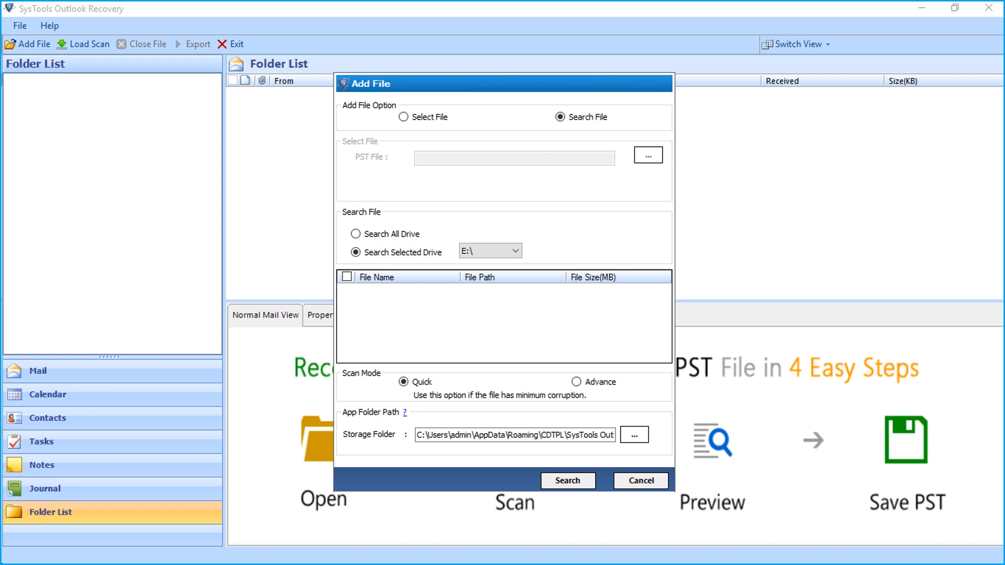
pyautogui.click(578, 383)
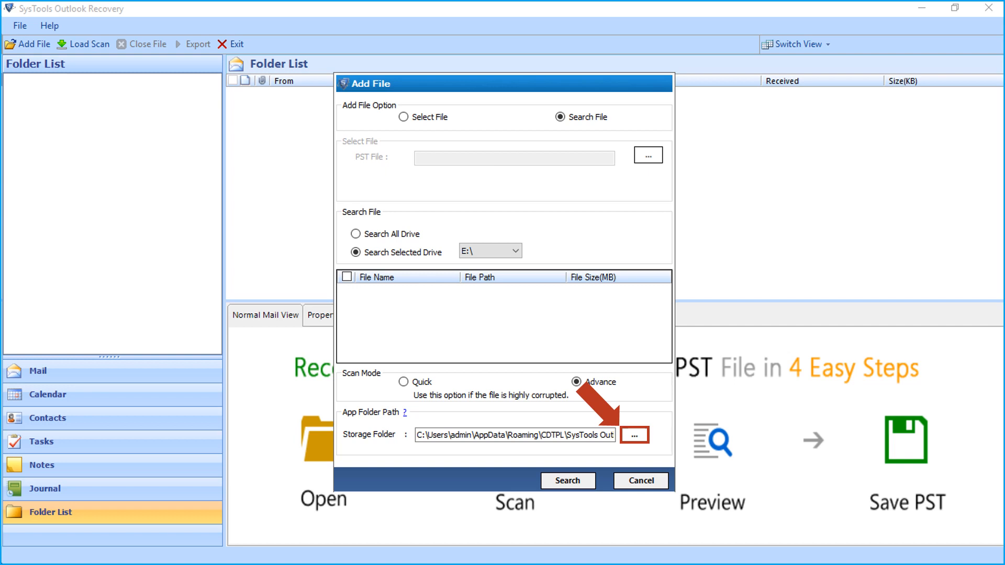
pyautogui.click(633, 435)
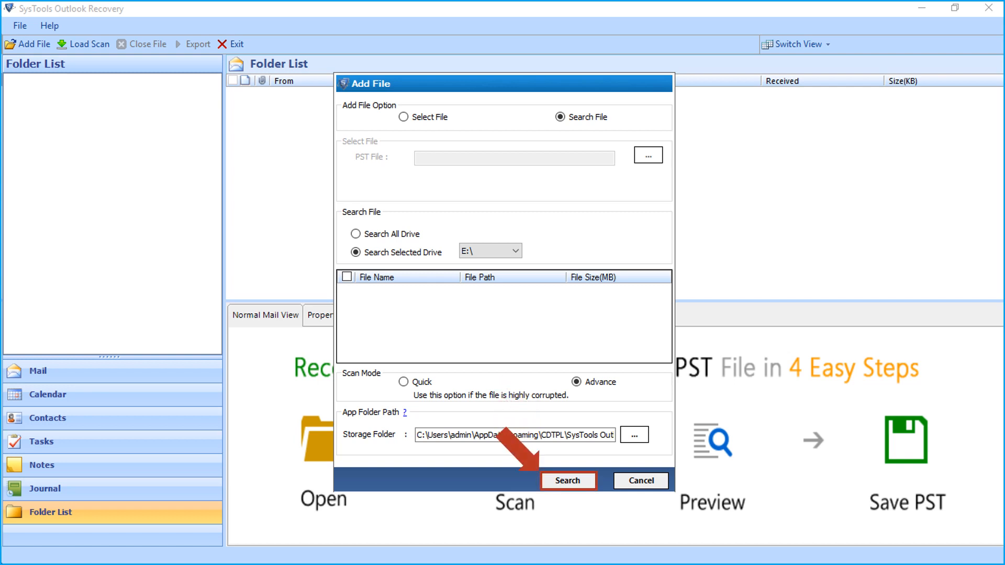
# - Search drive E:\, check all found PST files, and add them for scanning
pyautogui.click(568, 480)
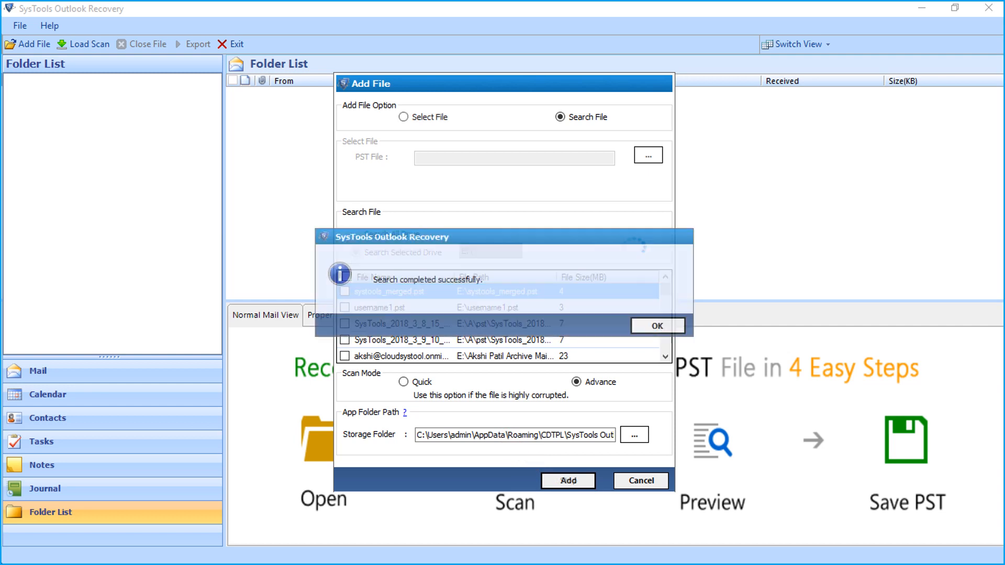
pyautogui.click(656, 326)
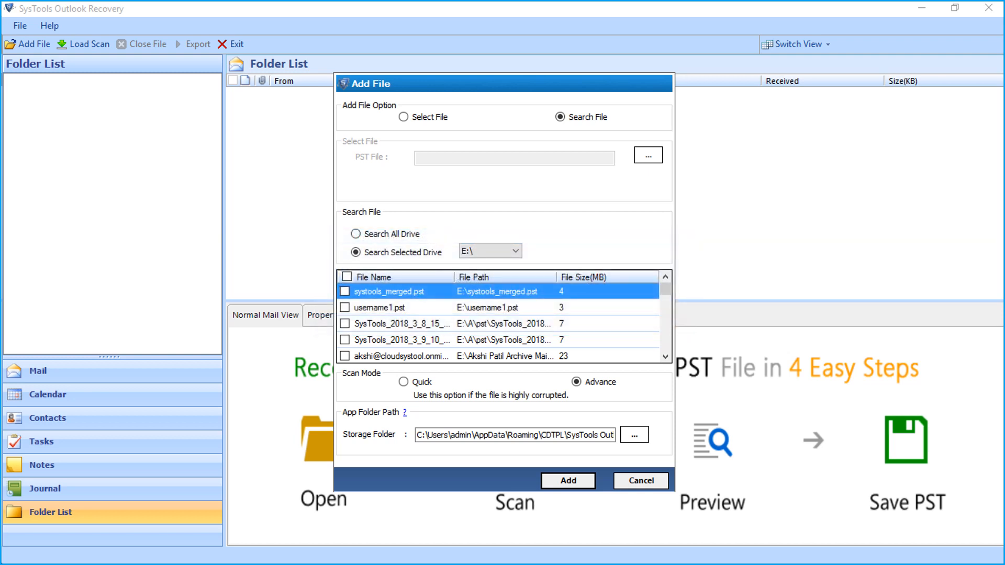
pyautogui.click(345, 291)
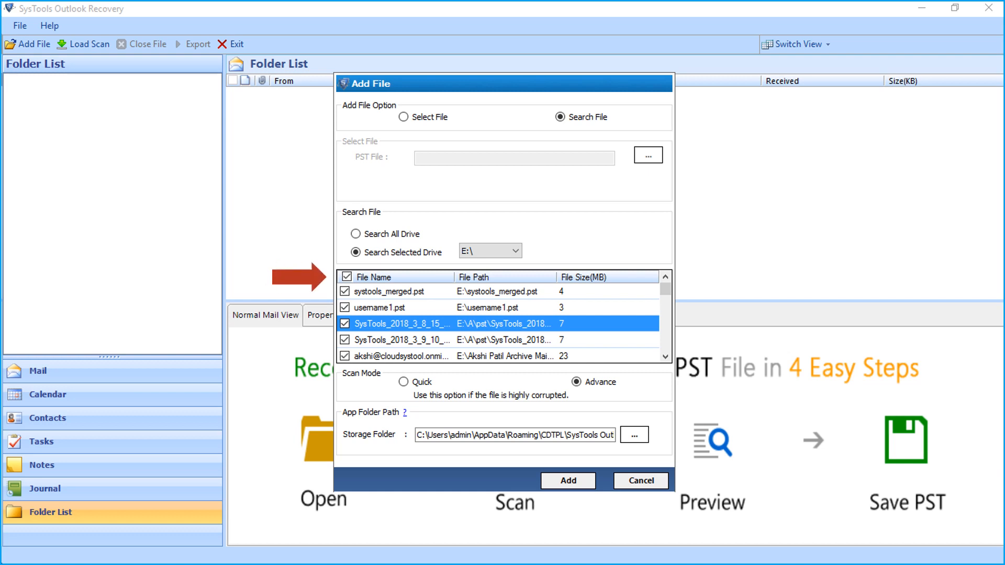
pyautogui.click(566, 480)
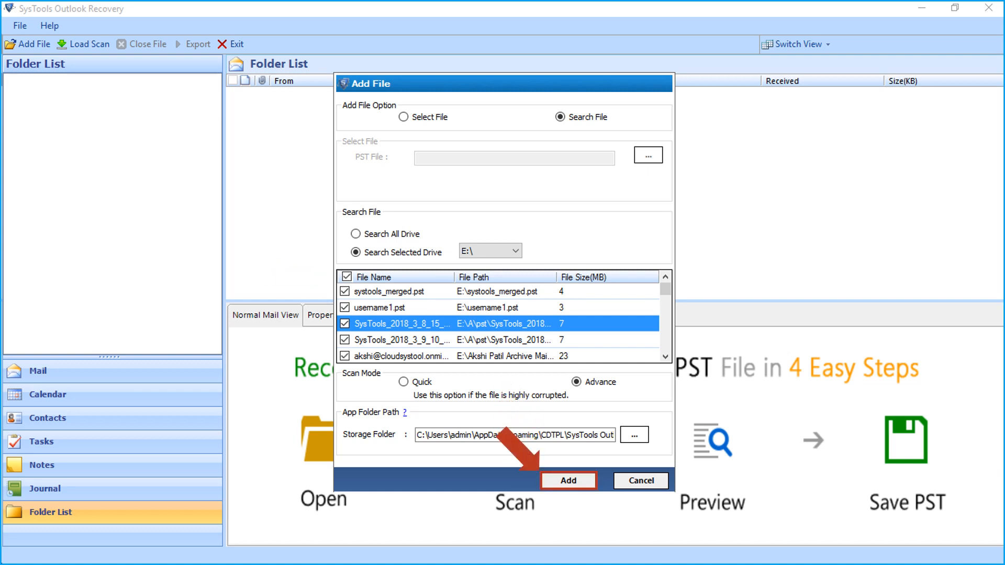
pyautogui.click(566, 481)
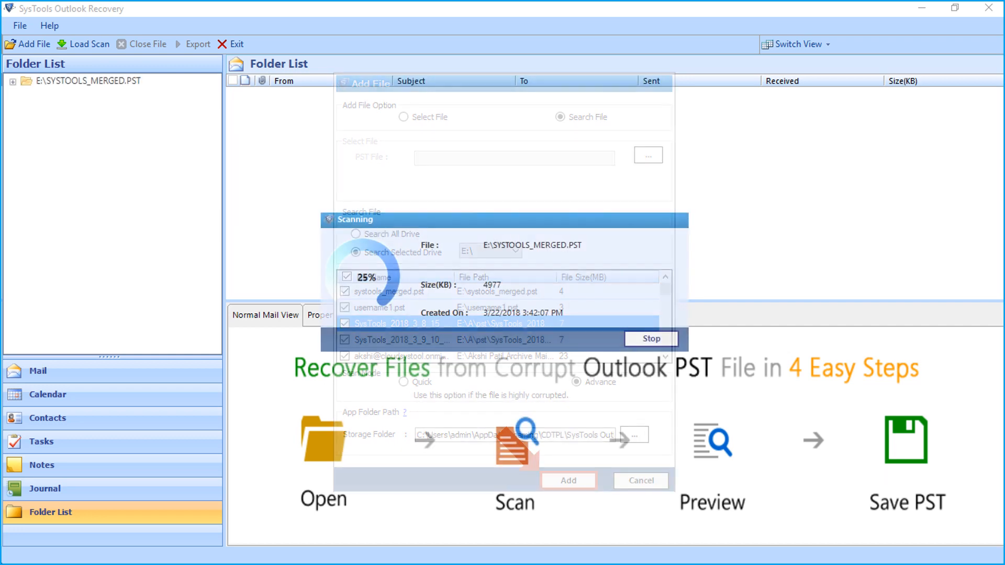
# - Decline saving the scan and expand Top of Personal Folders in the folder list
pyautogui.click(567, 480)
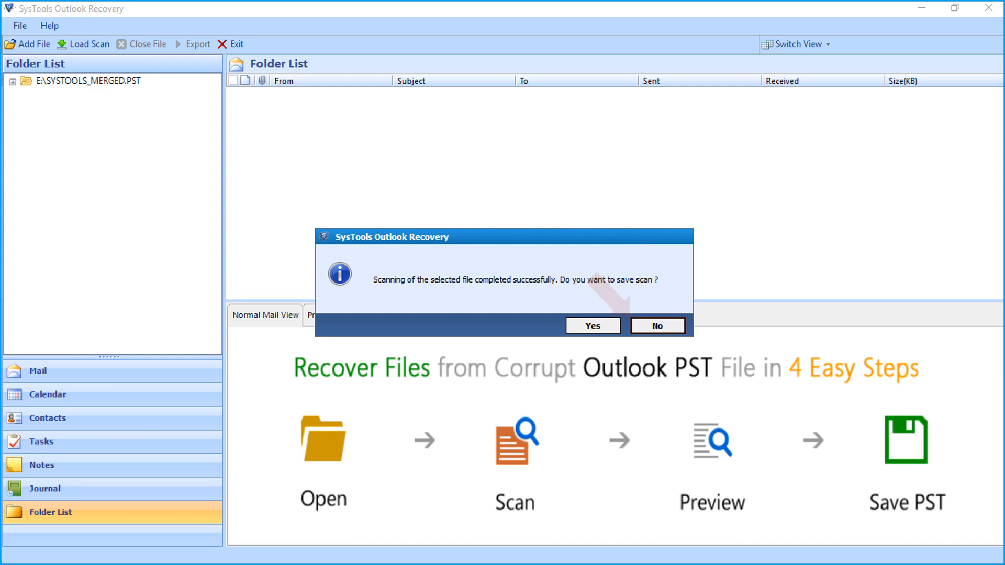
pyautogui.click(657, 325)
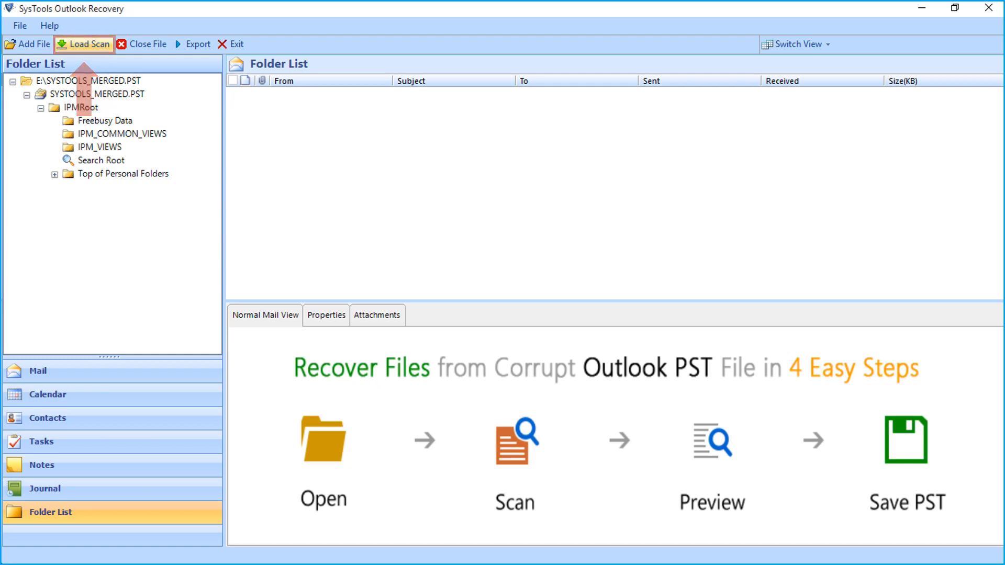
pyautogui.click(84, 44)
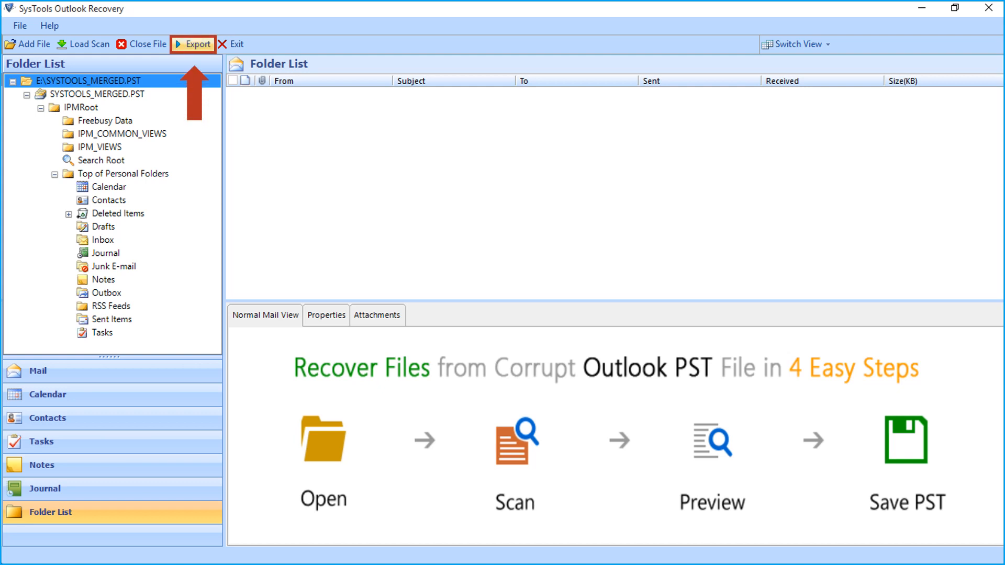
# - Export to Office 365 with Top of Personal Folders and all subfolders checked
pyautogui.click(193, 44)
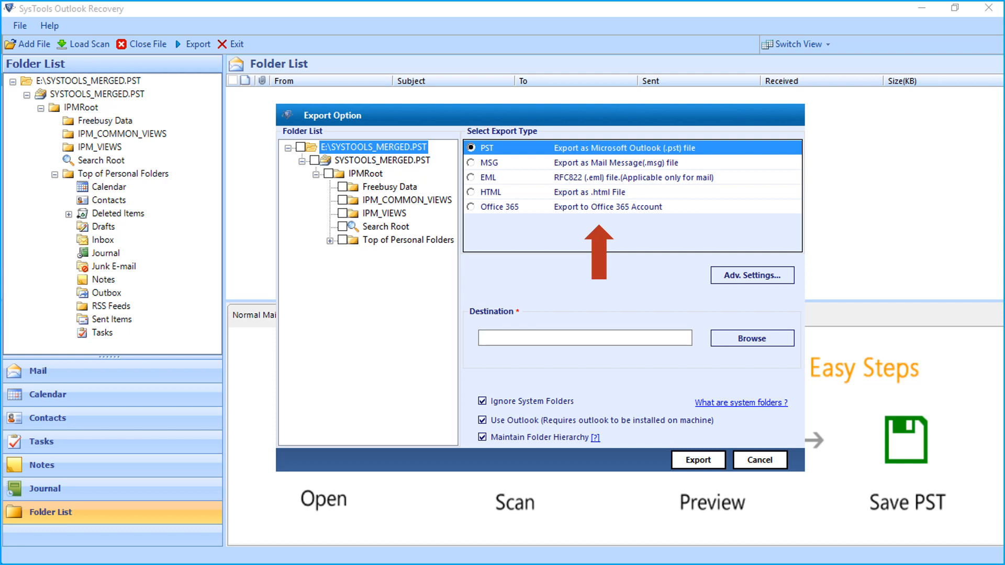
pyautogui.click(472, 162)
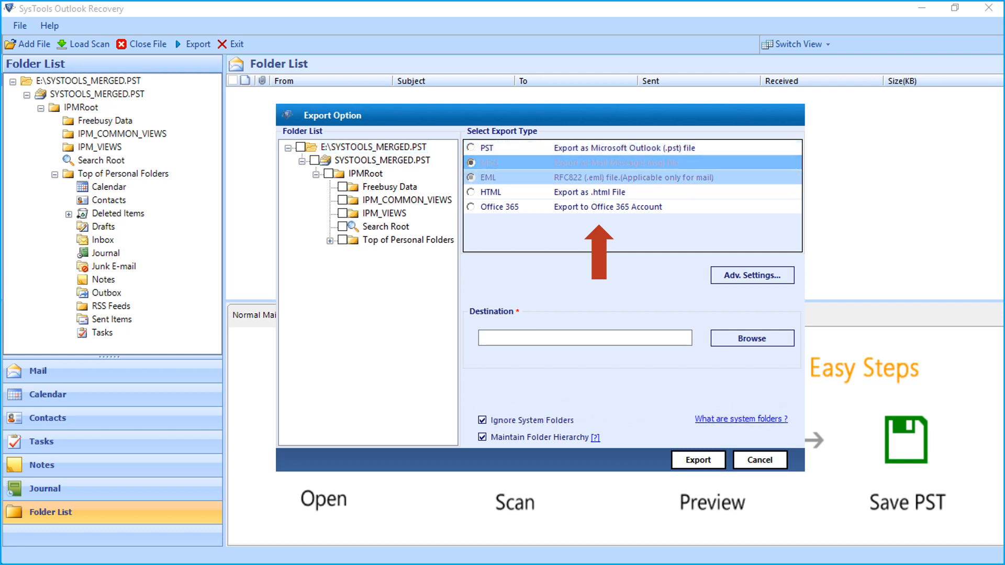
pyautogui.click(500, 206)
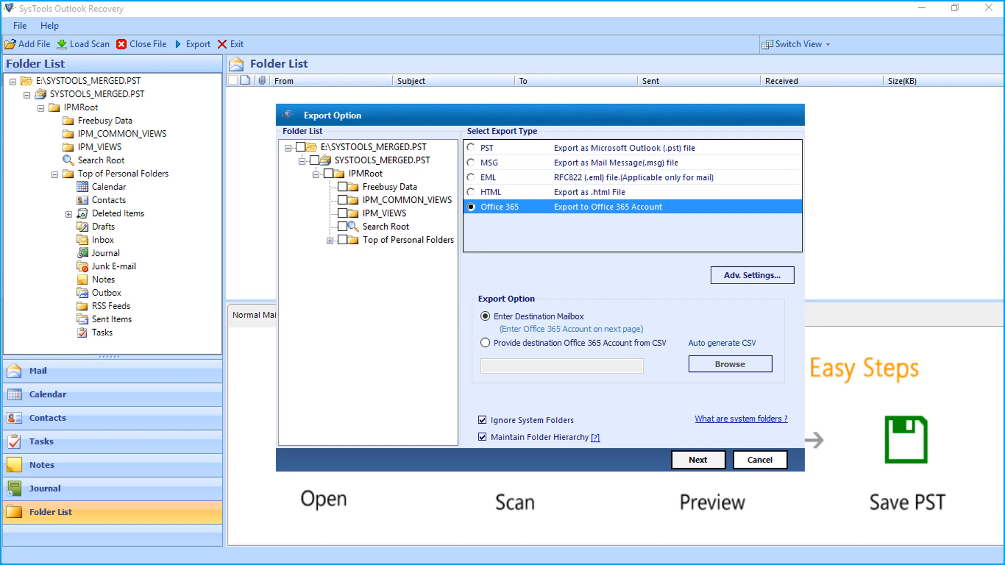
pyautogui.click(329, 239)
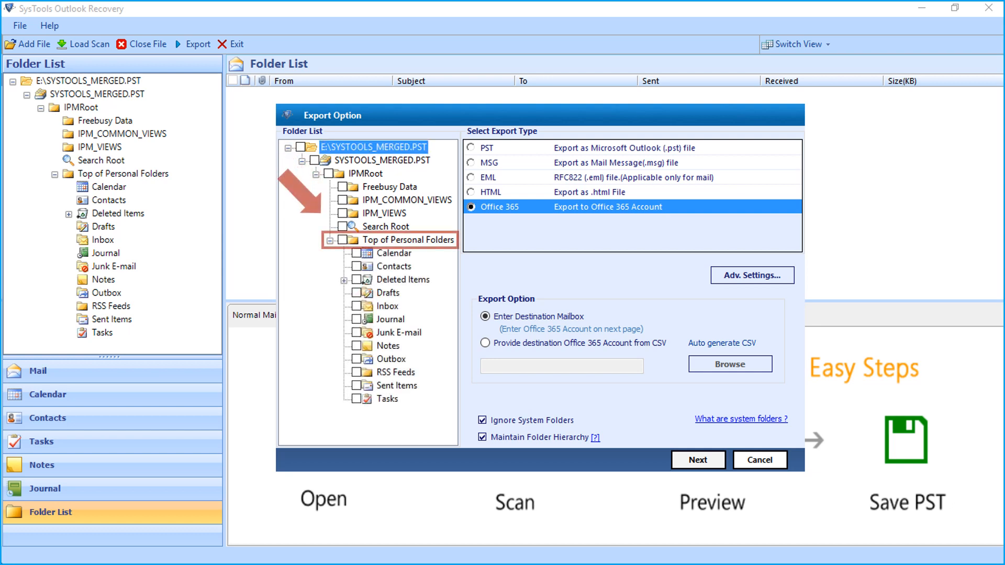
pyautogui.click(345, 239)
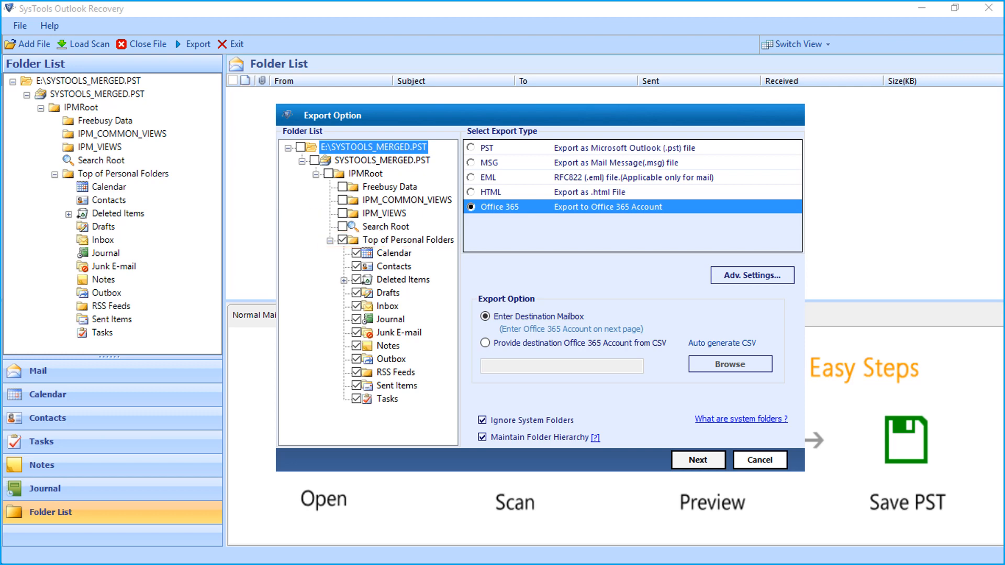
pyautogui.click(751, 275)
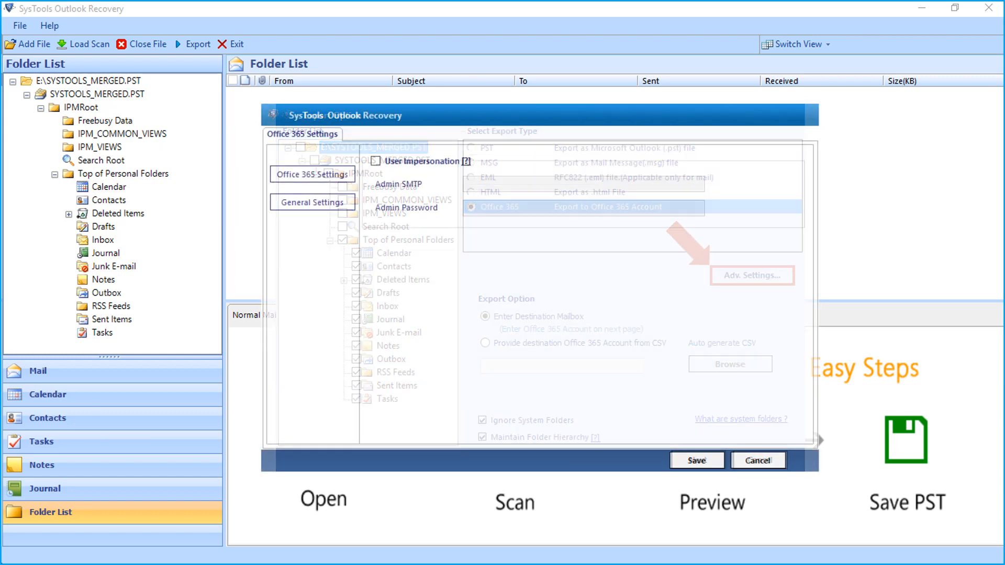
pyautogui.click(751, 274)
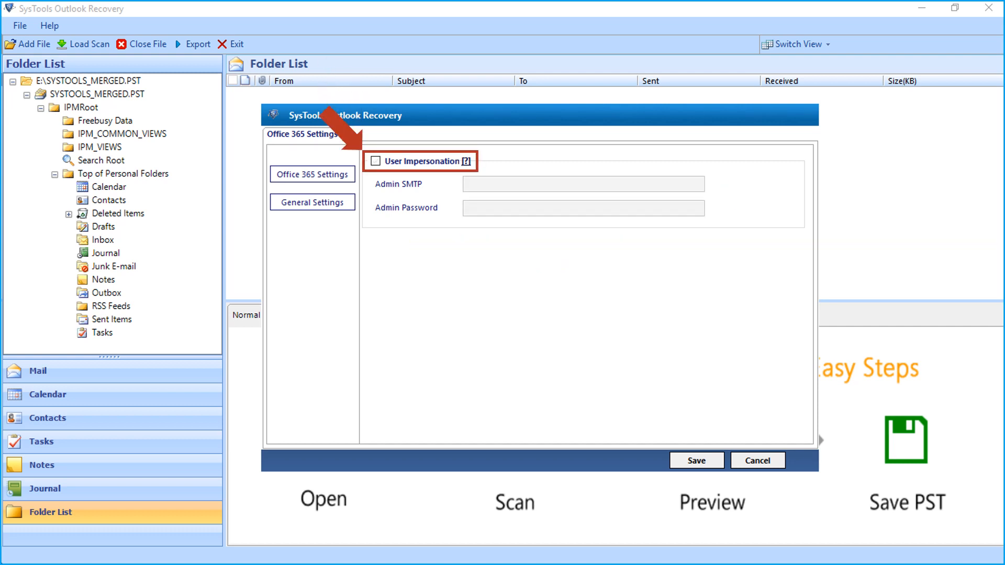
pyautogui.click(375, 161)
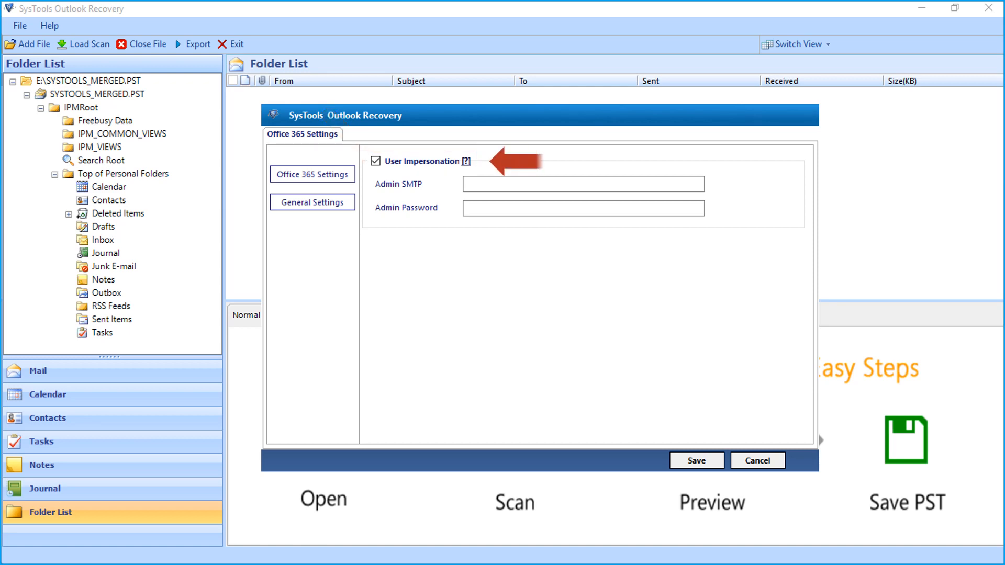
pyautogui.click(466, 160)
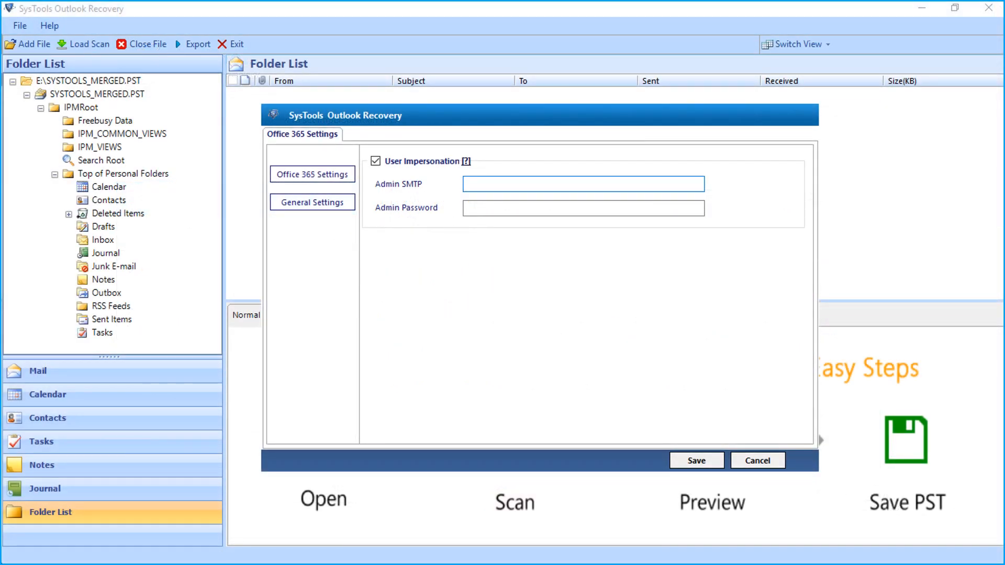
pyautogui.click(582, 183)
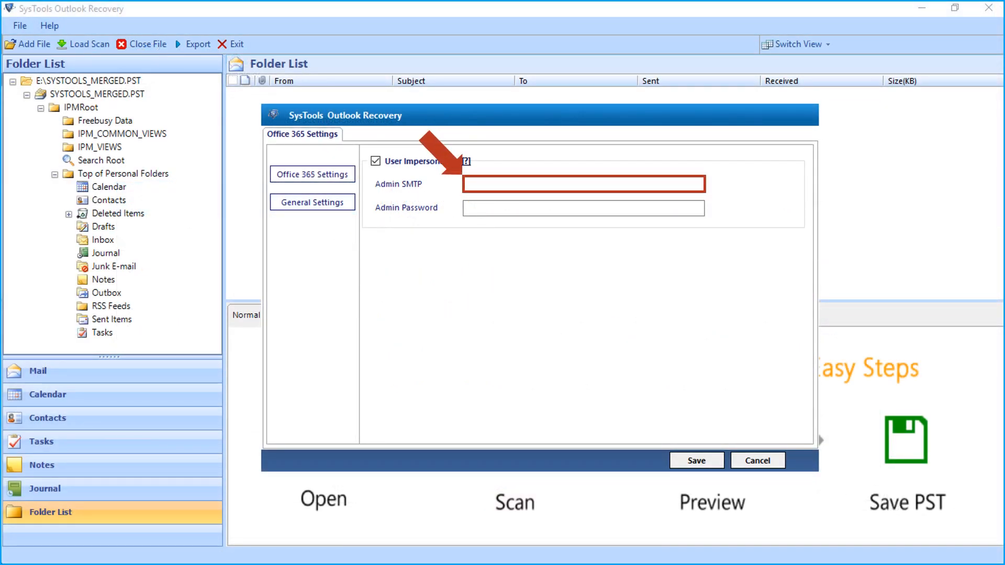
pyautogui.write('admin@domainname.onmicrosoft.com')
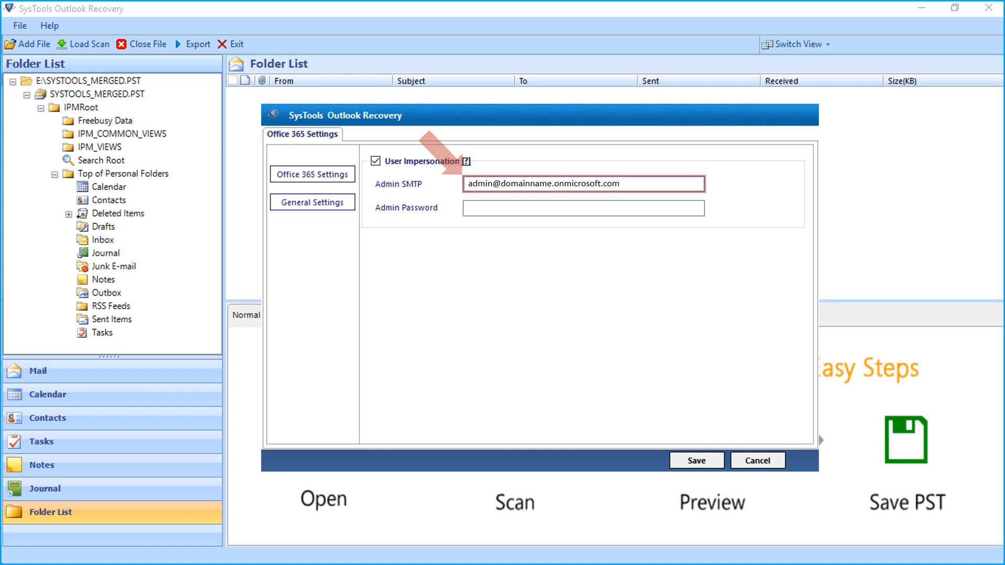
pyautogui.write('********')
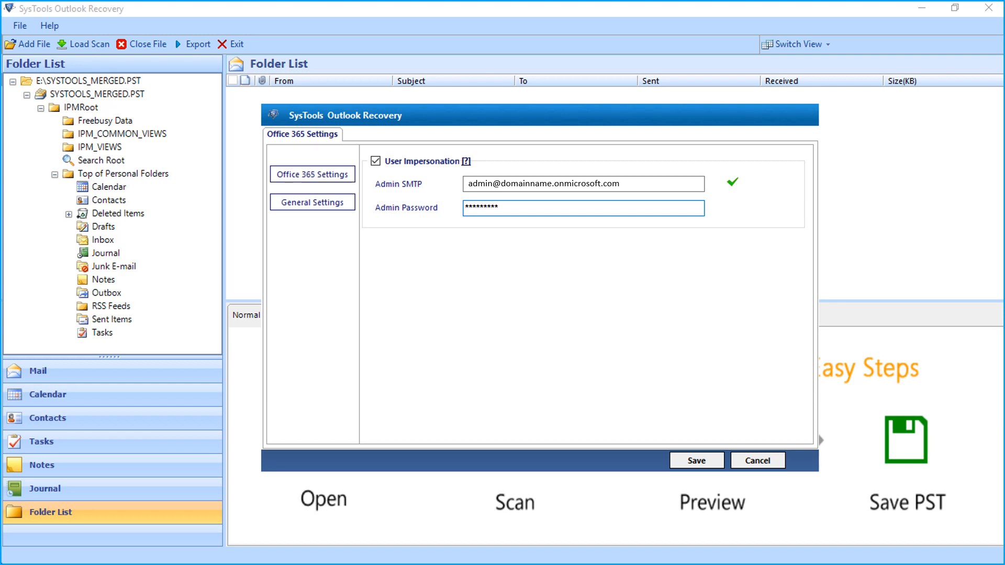
# - Save General Settings with Date Filter and all four item categories checked
pyautogui.click(312, 202)
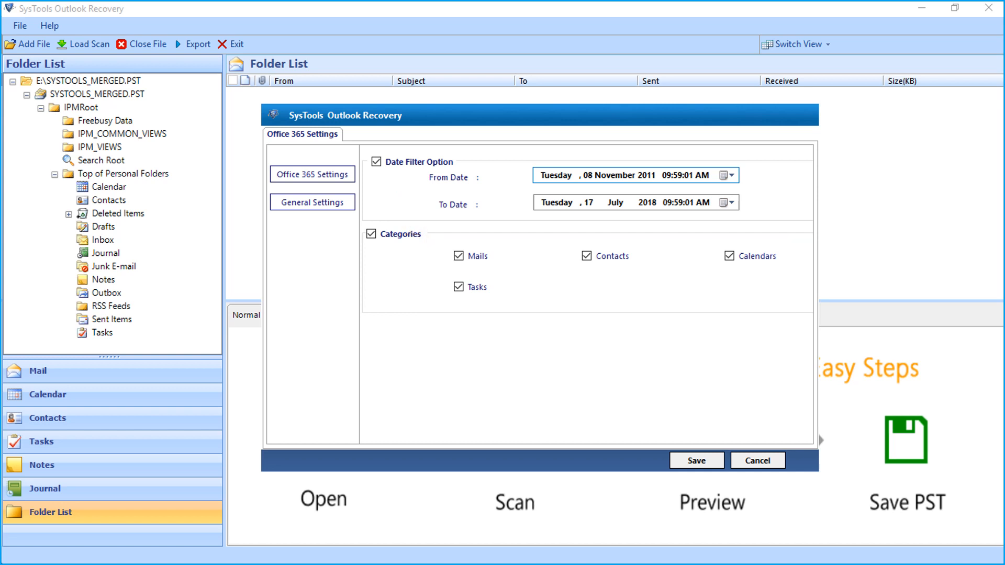
pyautogui.click(696, 460)
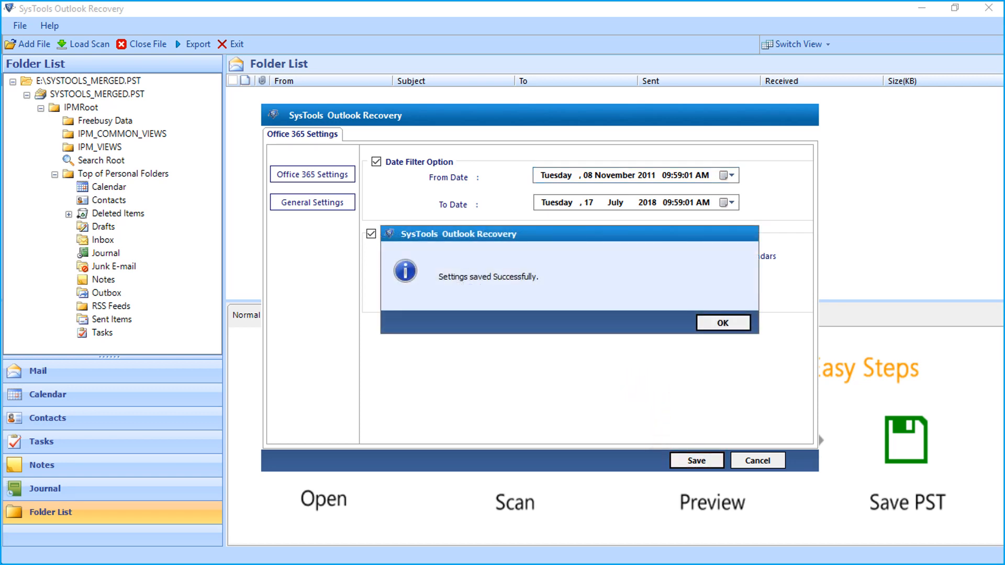
pyautogui.click(722, 322)
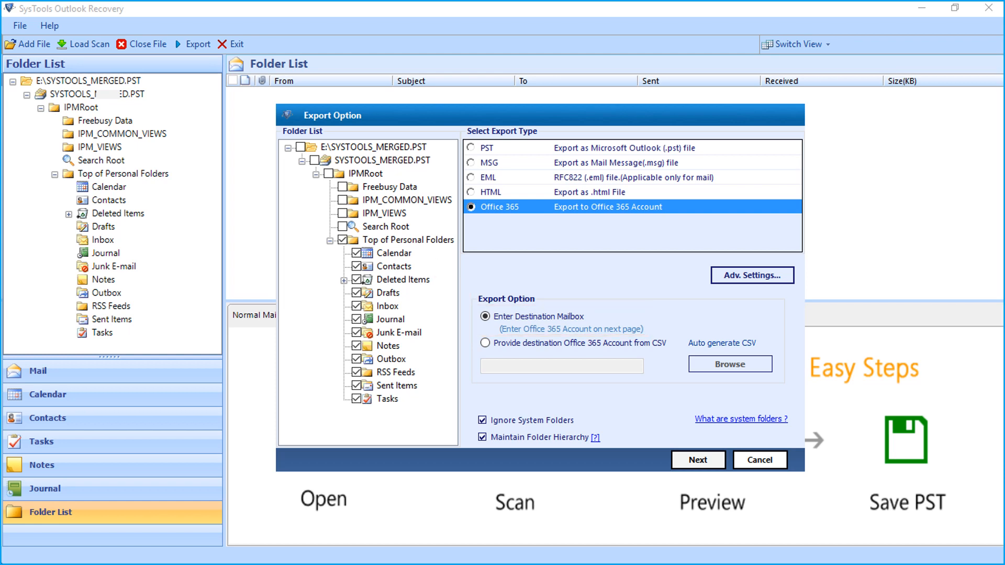
# - Take destination Office 365 accounts from a CSV and request an auto-generated CSV
pyautogui.click(486, 343)
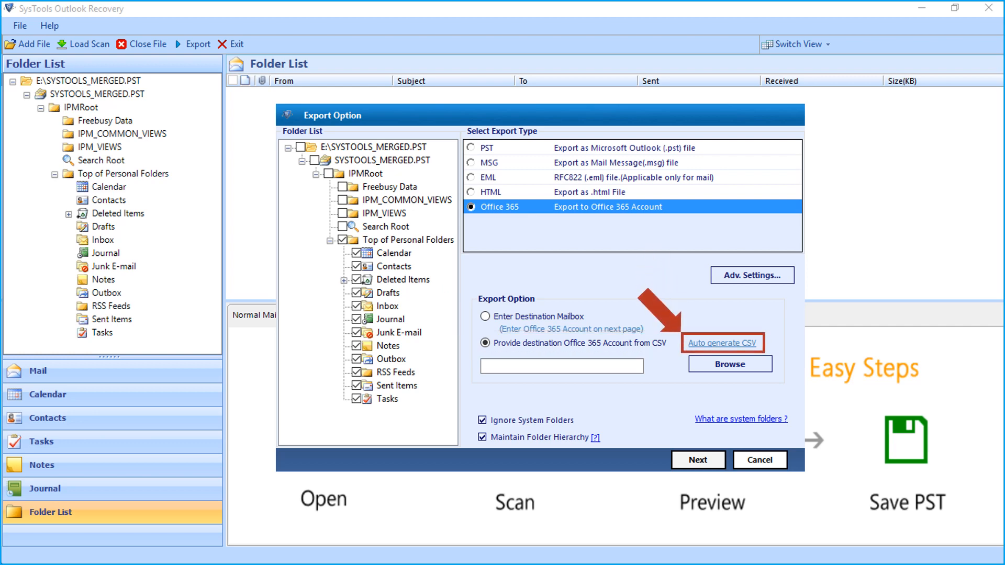
pyautogui.click(722, 343)
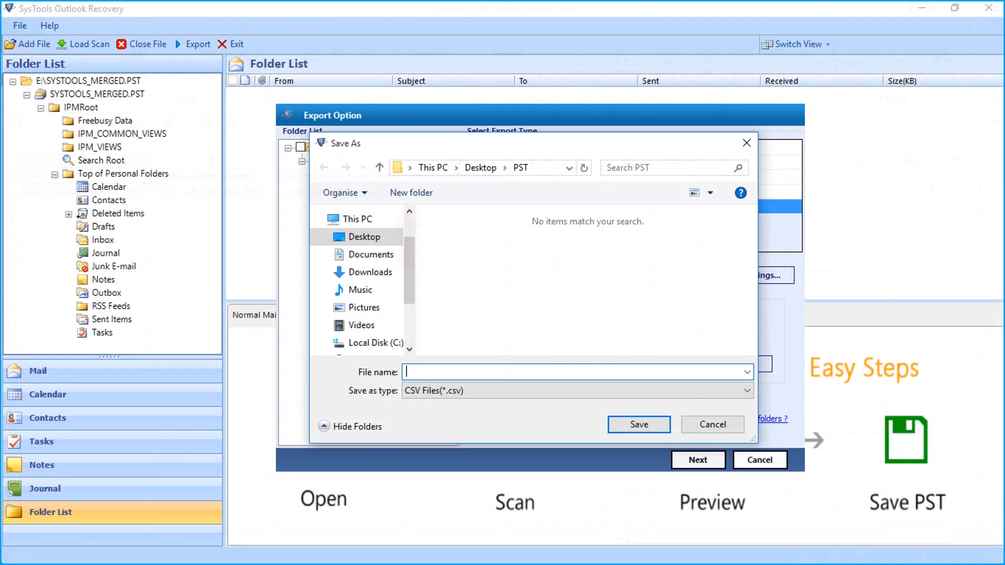
# - Save the generated CSV template as 'Destination id's'
pyautogui.write("Destination id's")
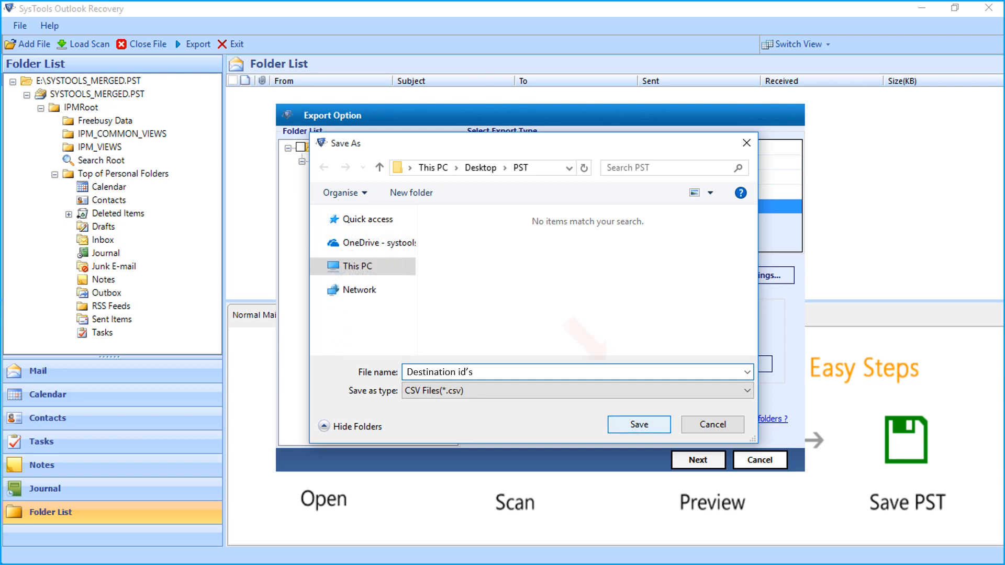
pyautogui.click(637, 425)
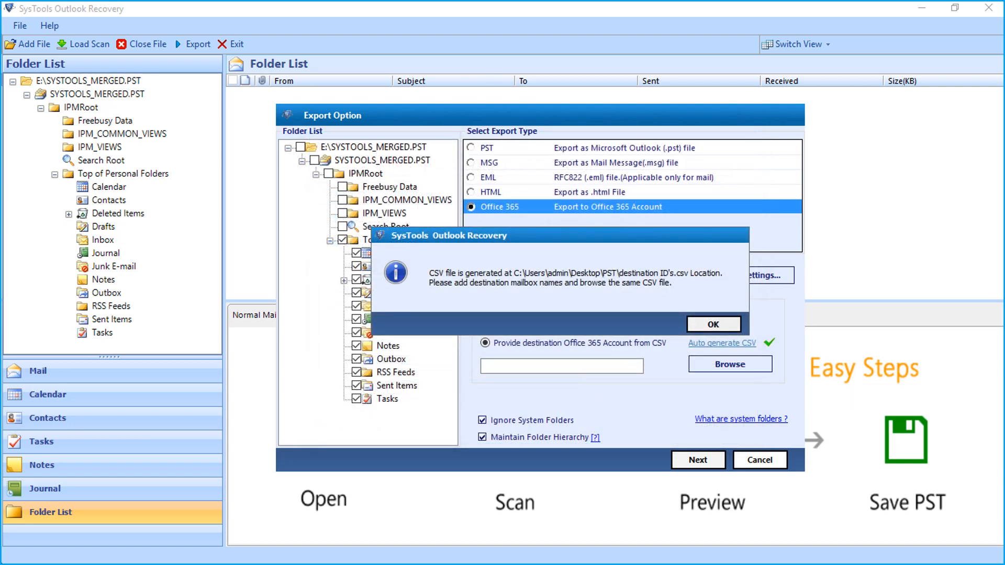
pyautogui.click(713, 323)
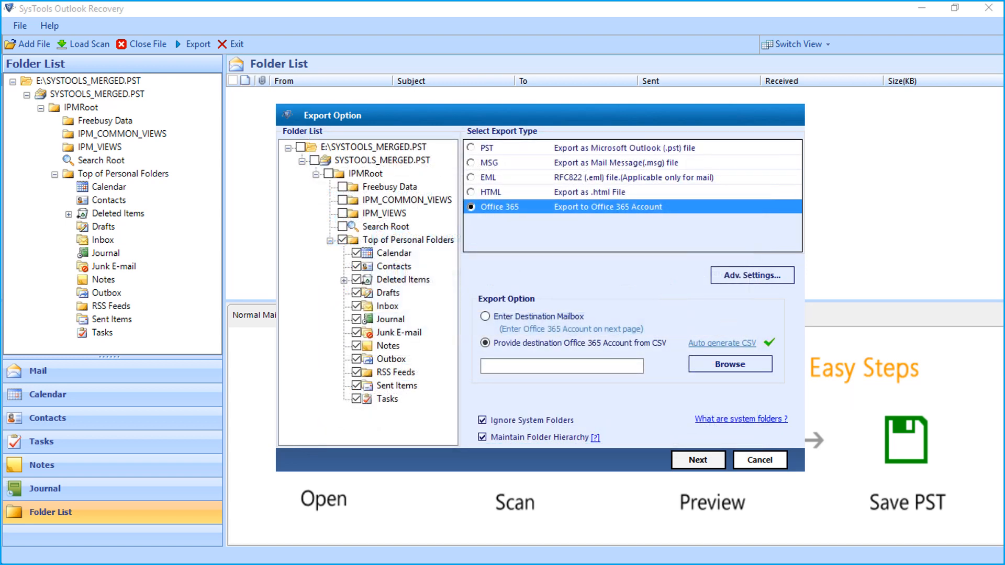
# - Load destination ID's.csv as the export's destination account list
pyautogui.click(729, 365)
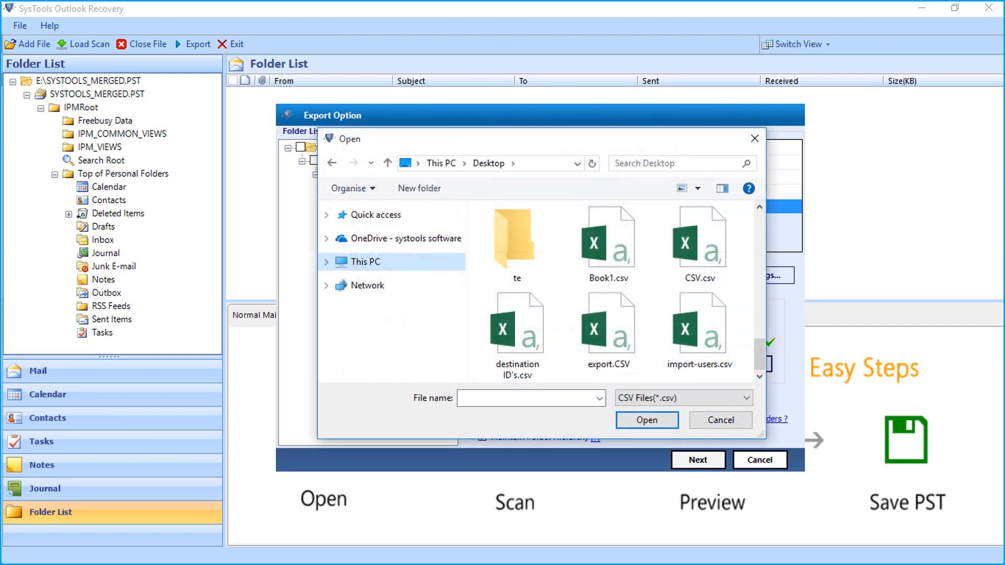
pyautogui.click(516, 324)
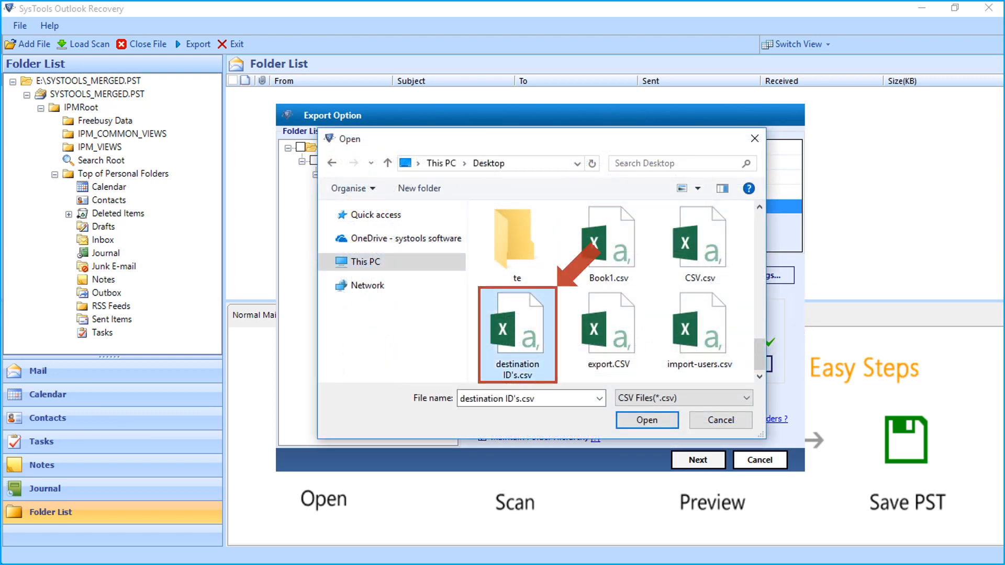
pyautogui.click(646, 420)
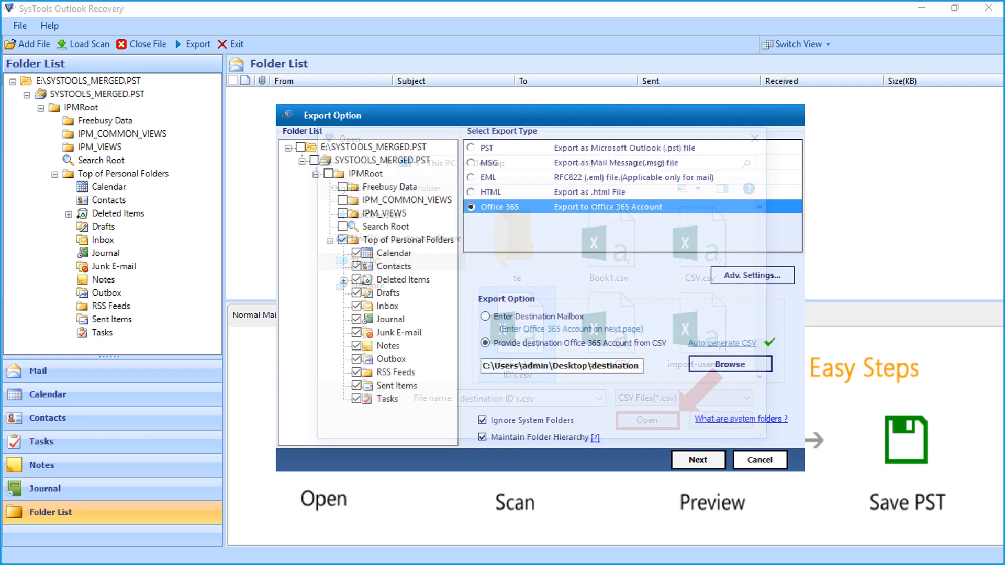
pyautogui.click(647, 420)
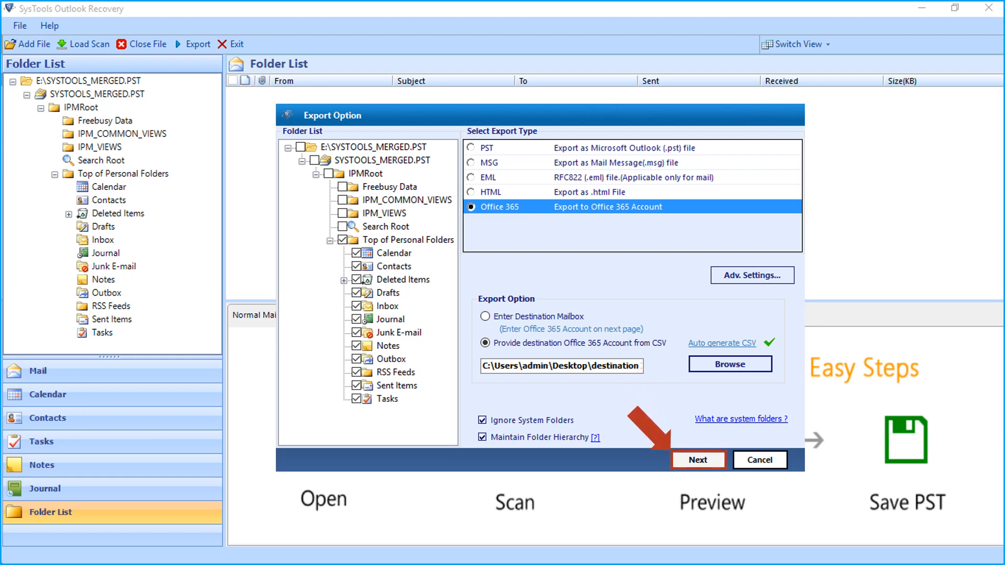
# - Validate the destination mailbox and run the export to Office 365
pyautogui.click(698, 459)
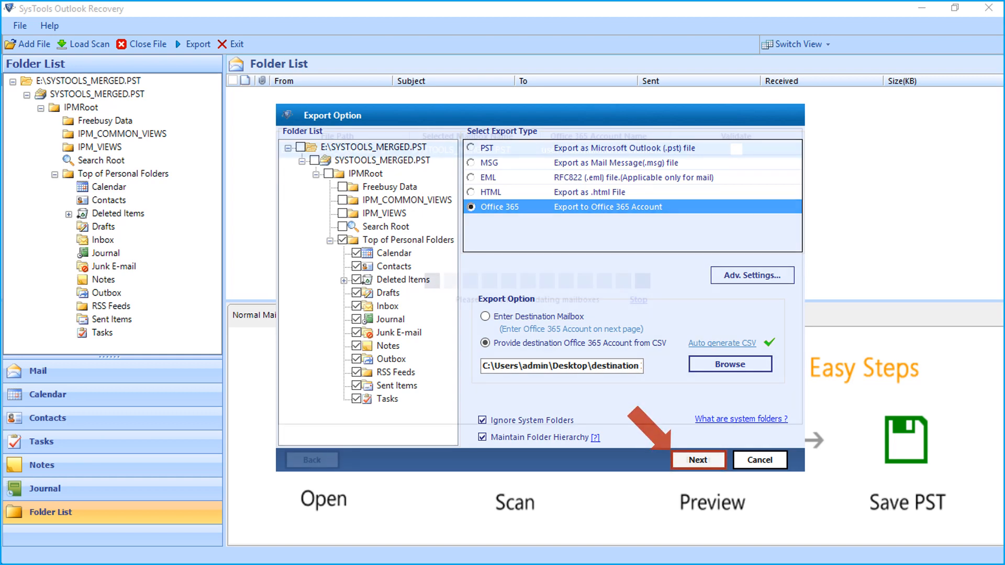
pyautogui.click(697, 459)
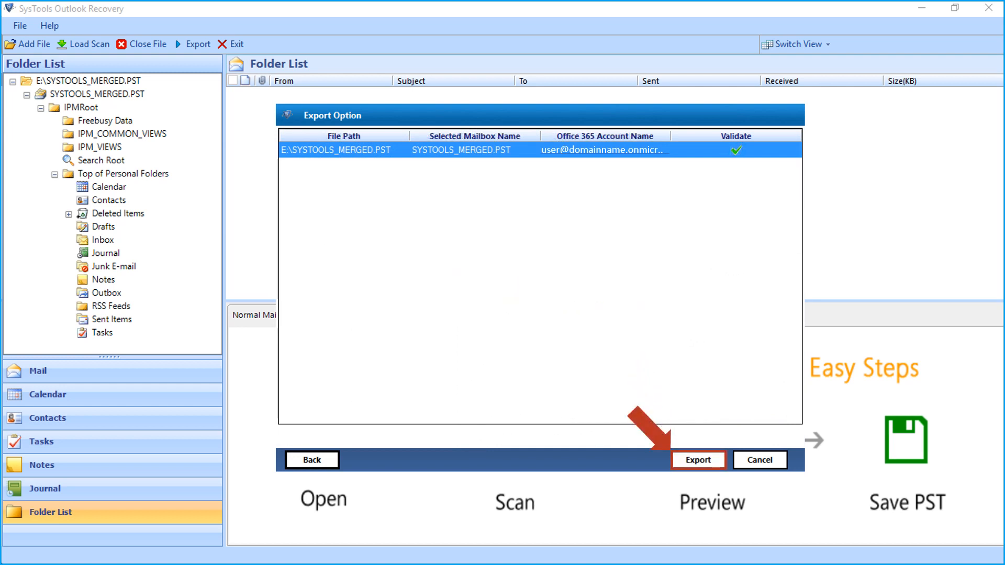
pyautogui.click(698, 461)
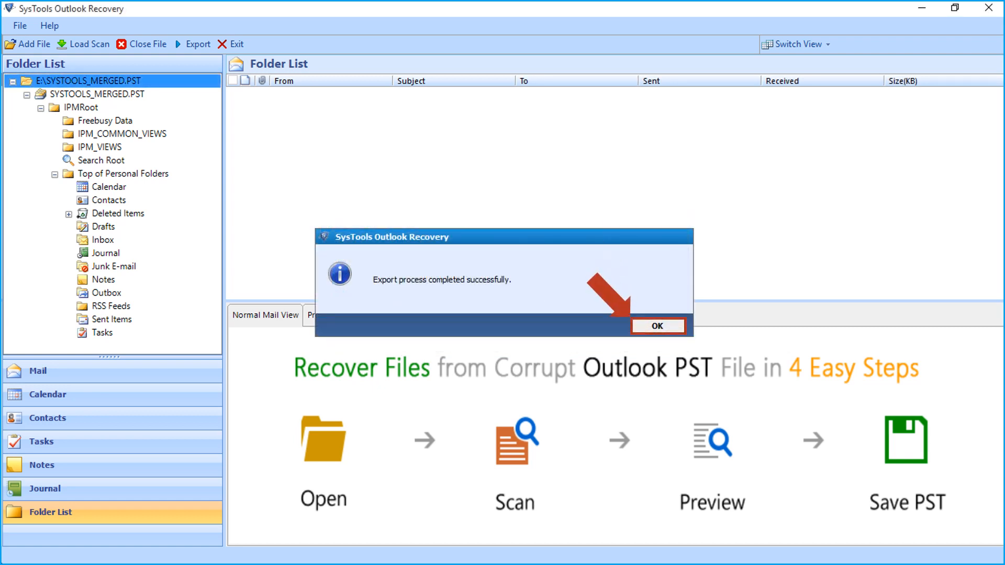
# - Acknowledge the completion message, save the export report (371 succeeded, 0 failed), and close it
pyautogui.click(656, 325)
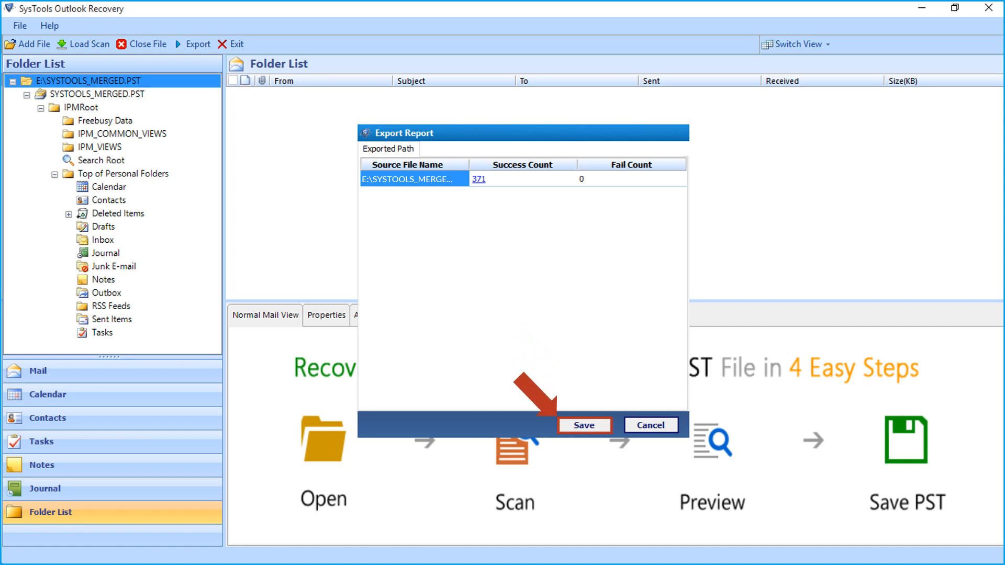
pyautogui.click(649, 425)
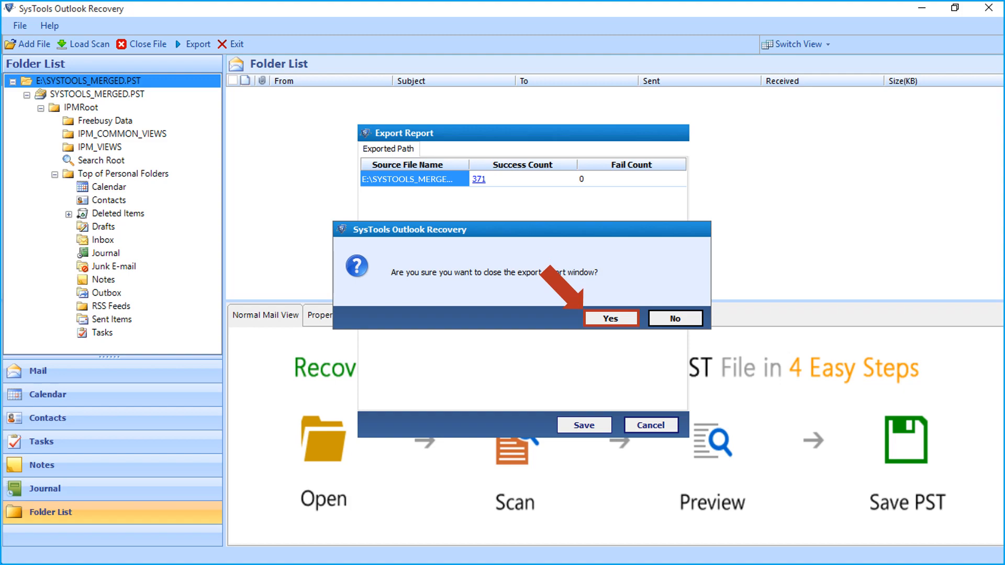
pyautogui.click(610, 318)
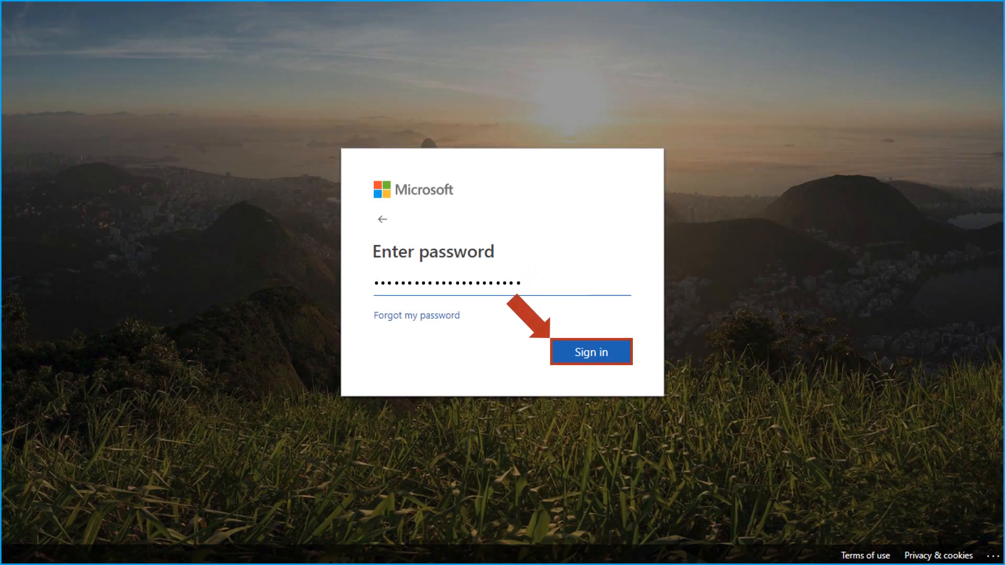
# - Sign in to Office 365 and check the imported inbox message and Sent Items
pyautogui.click(591, 352)
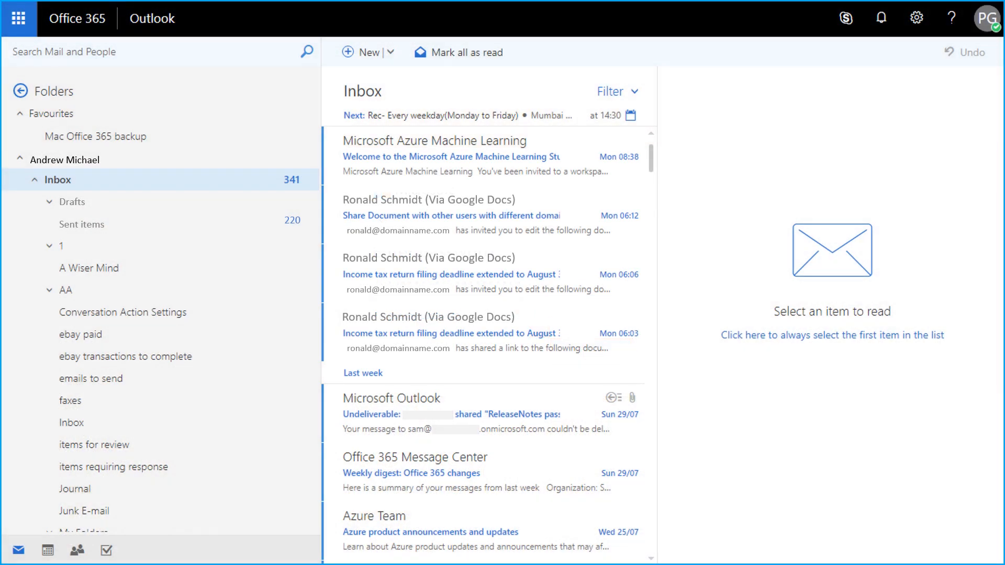
pyautogui.click(448, 156)
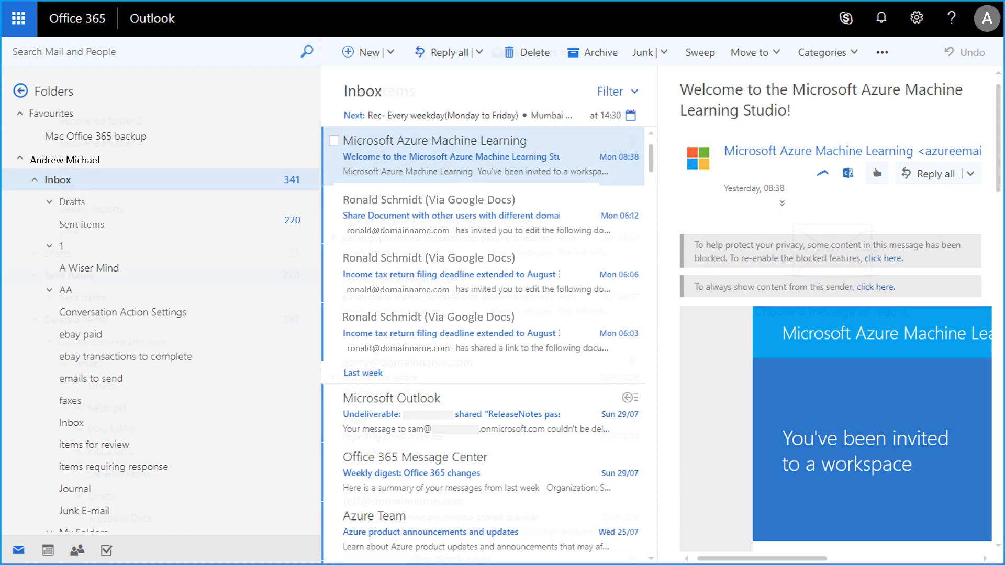
pyautogui.click(66, 275)
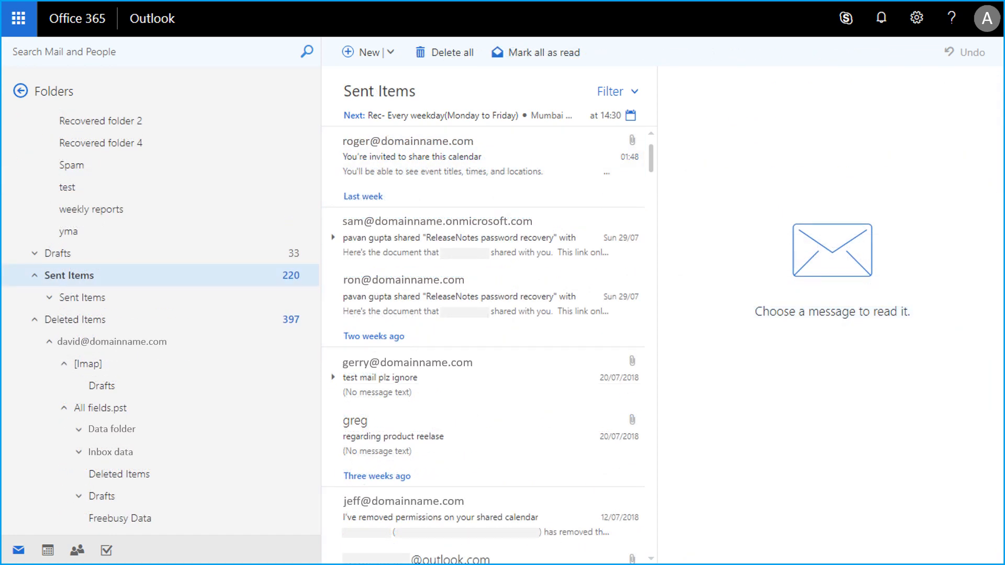
# - Check the imported calendar, people and flagged tasks in Outlook on the web
pyautogui.click(47, 550)
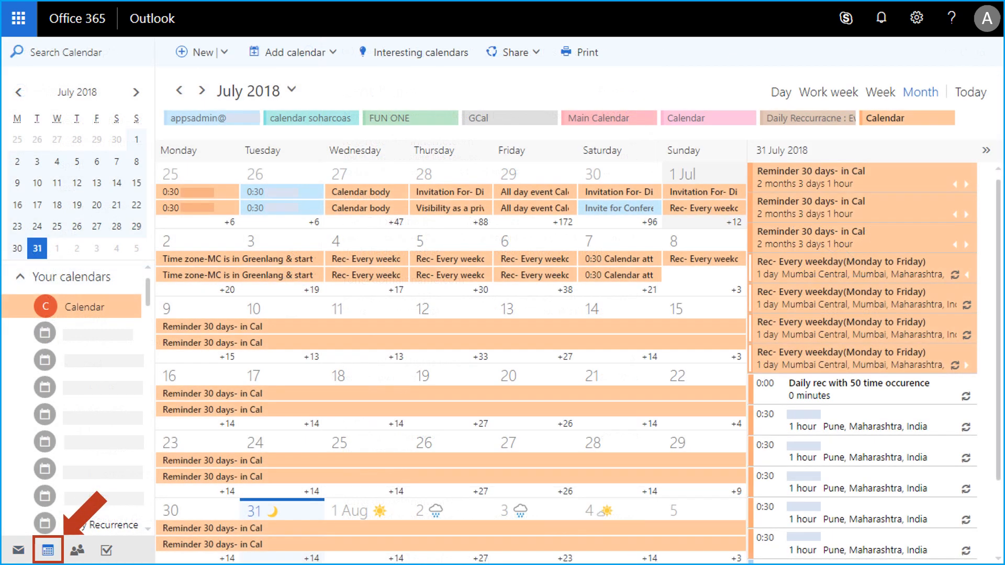
pyautogui.click(77, 550)
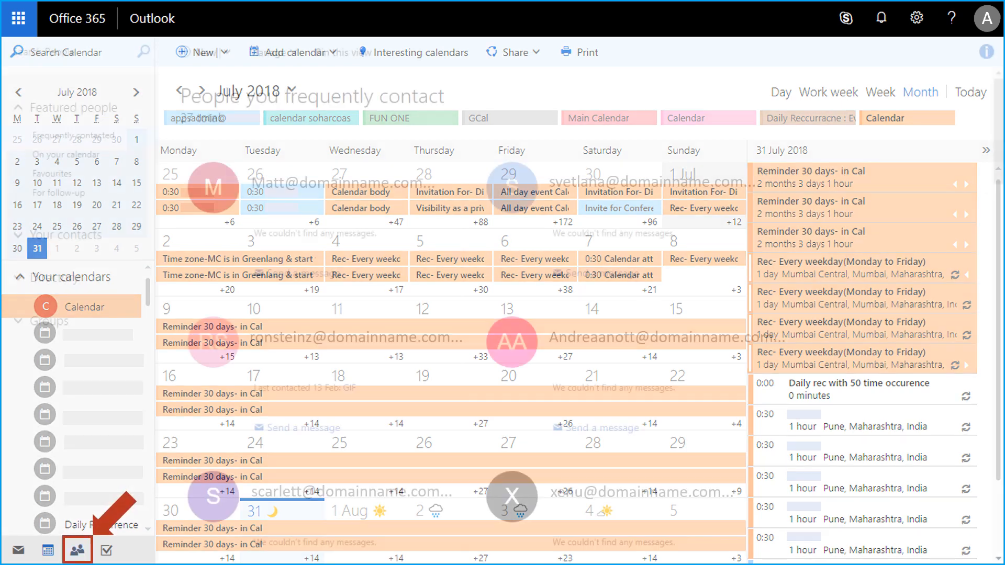
pyautogui.click(77, 550)
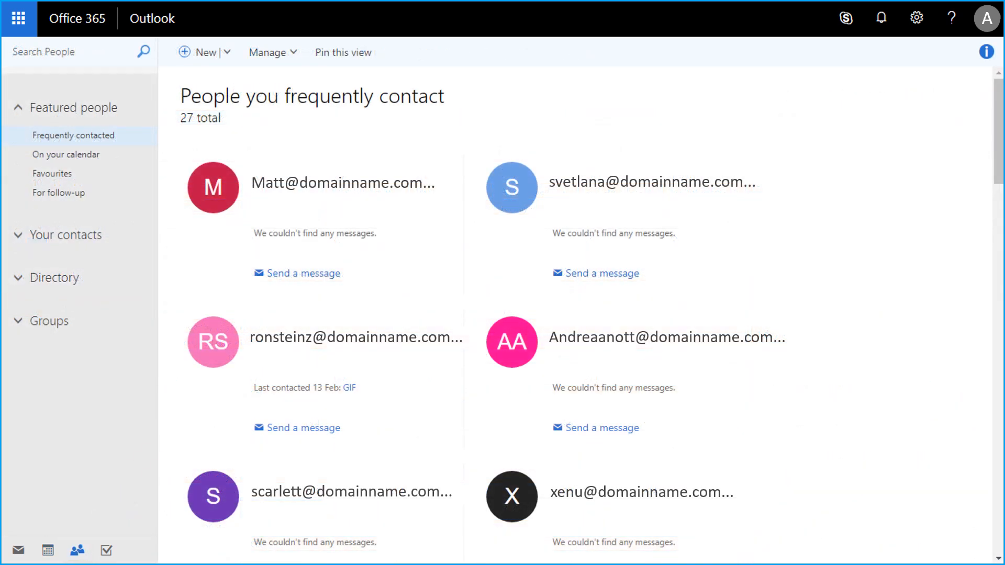
pyautogui.click(106, 550)
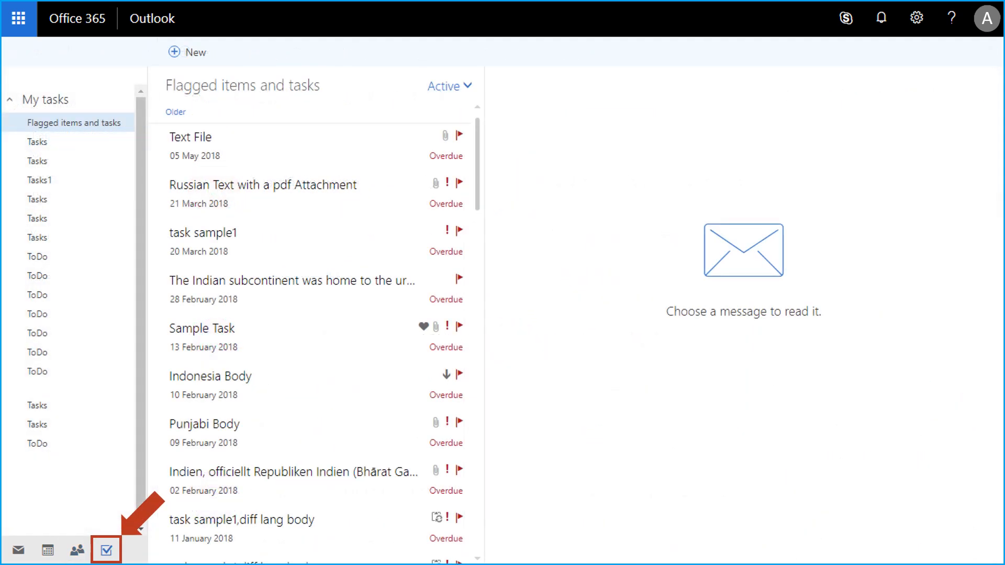